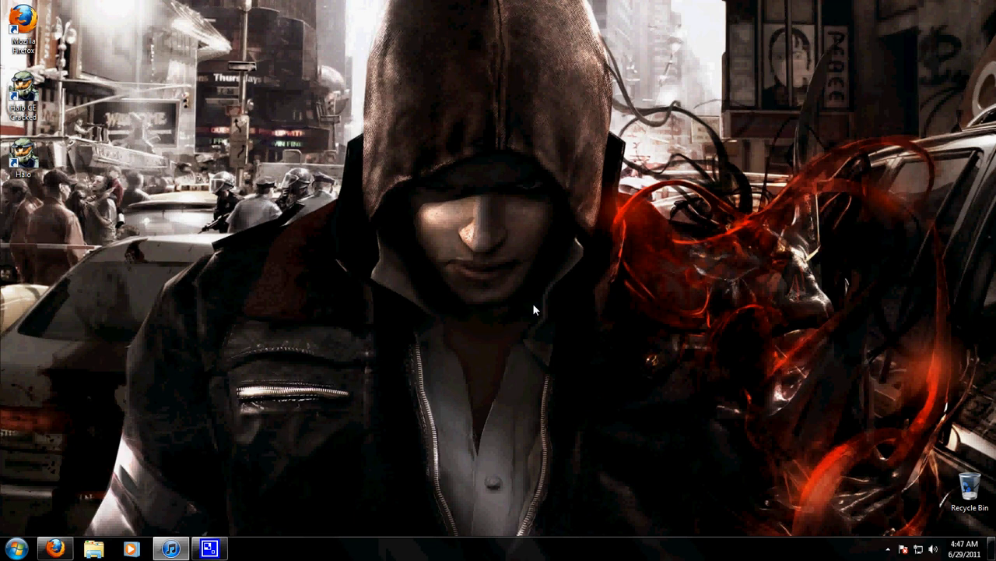
{"action": "mouse_move", "coordinate": [543, 339]}
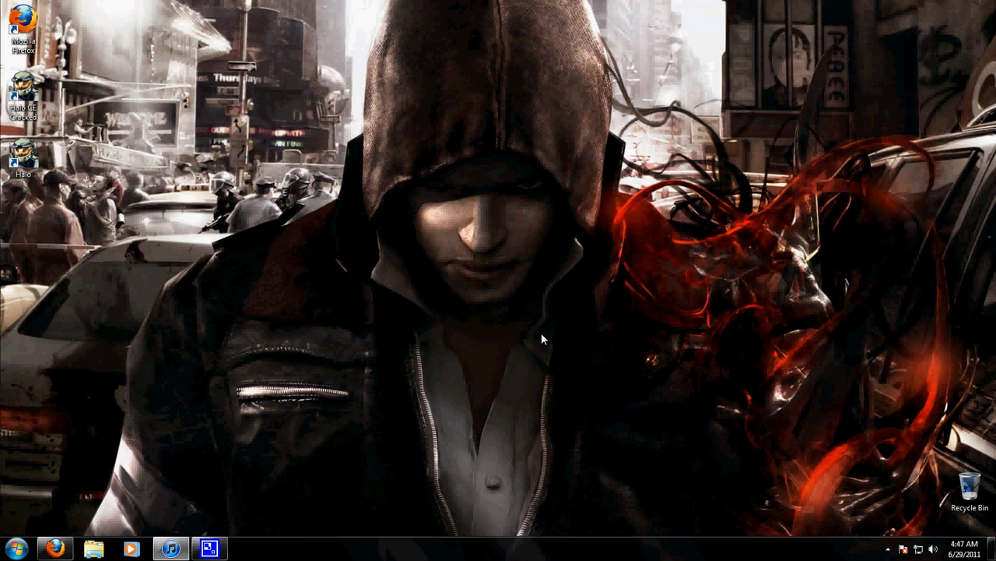
{"action": "mouse_move", "coordinate": [570, 465]}
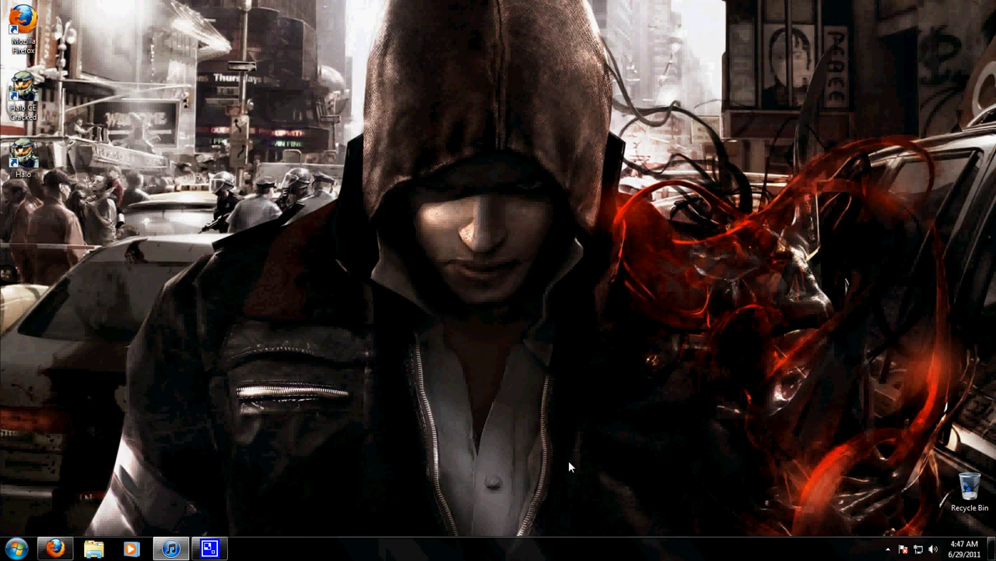
{"action": "mouse_move", "coordinate": [569, 366]}
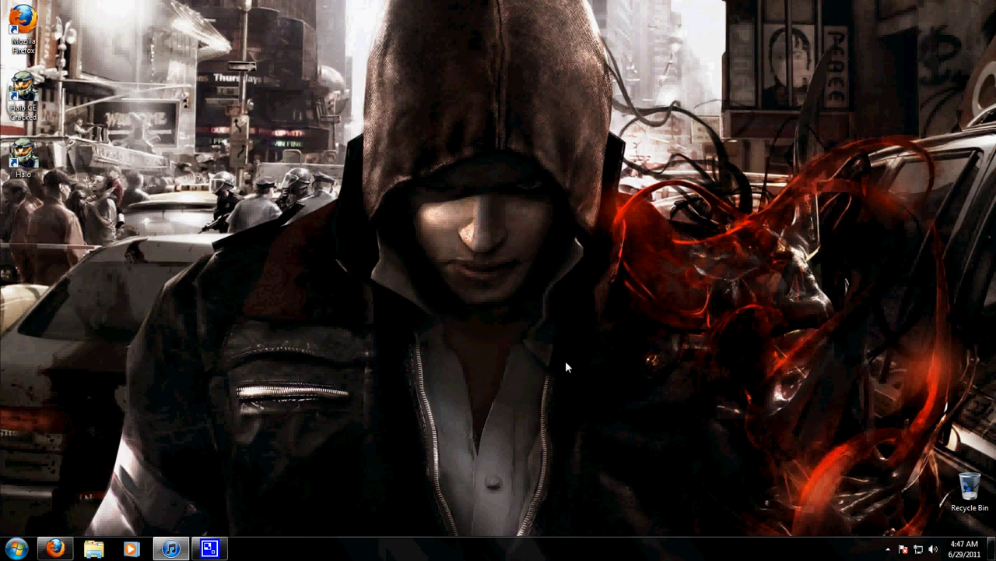
{"action": "mouse_move", "coordinate": [569, 352]}
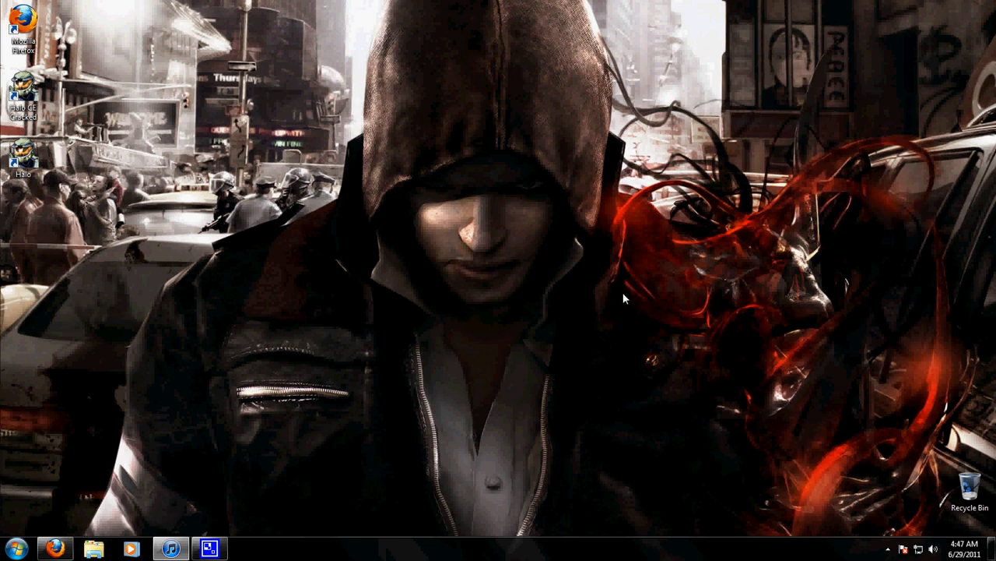
Bring up the desktop's right-click options menu on an empty area
{"action": "right_click", "coordinate": [623, 299]}
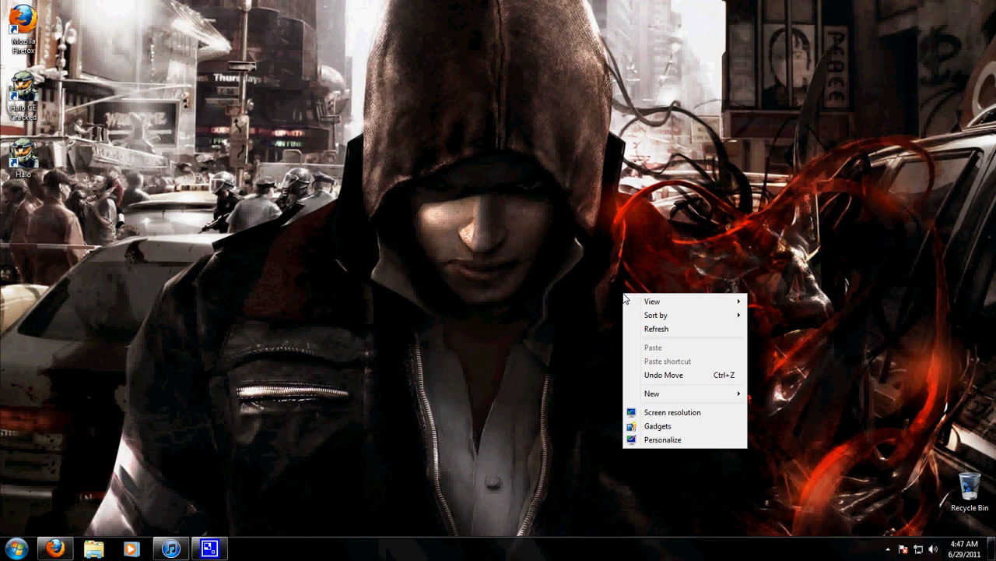
{"action": "mouse_move", "coordinate": [663, 439]}
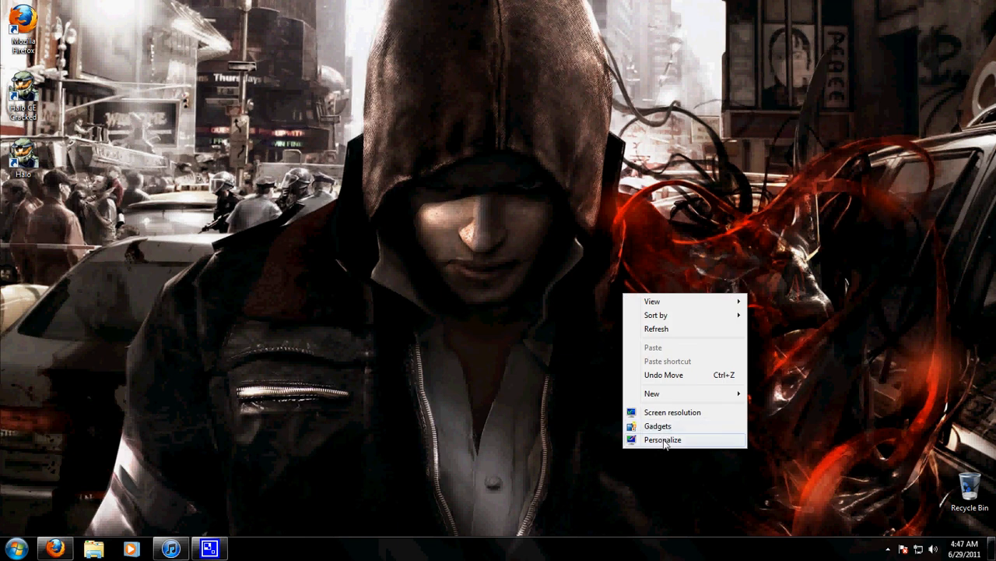
Enter Personalization and scroll past the themes toward the Window Color link
{"action": "left_click", "coordinate": [663, 439]}
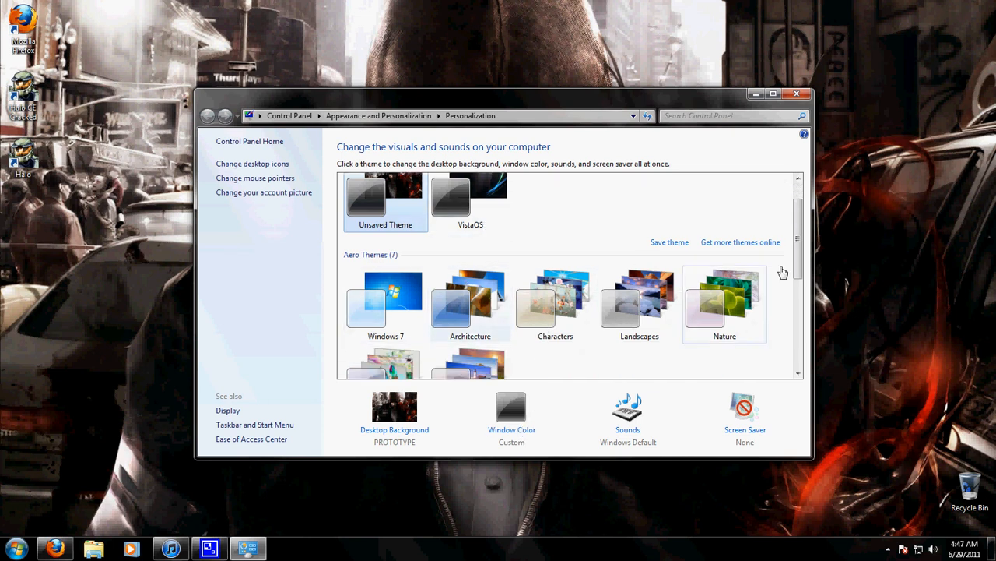
{"action": "scroll", "scroll_direction": "down", "scroll_amount": 3}
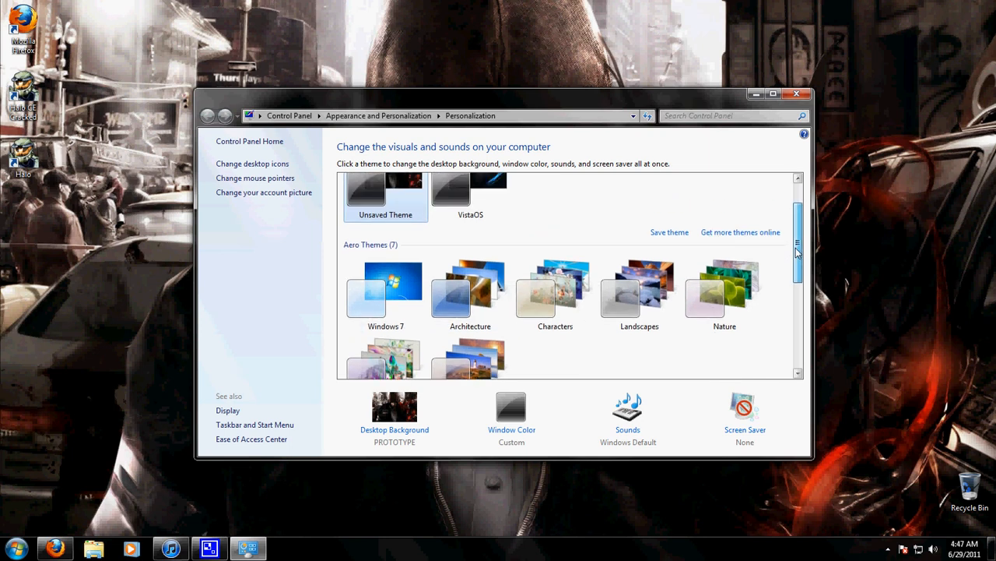
{"action": "scroll", "scroll_direction": "down", "scroll_amount": 3}
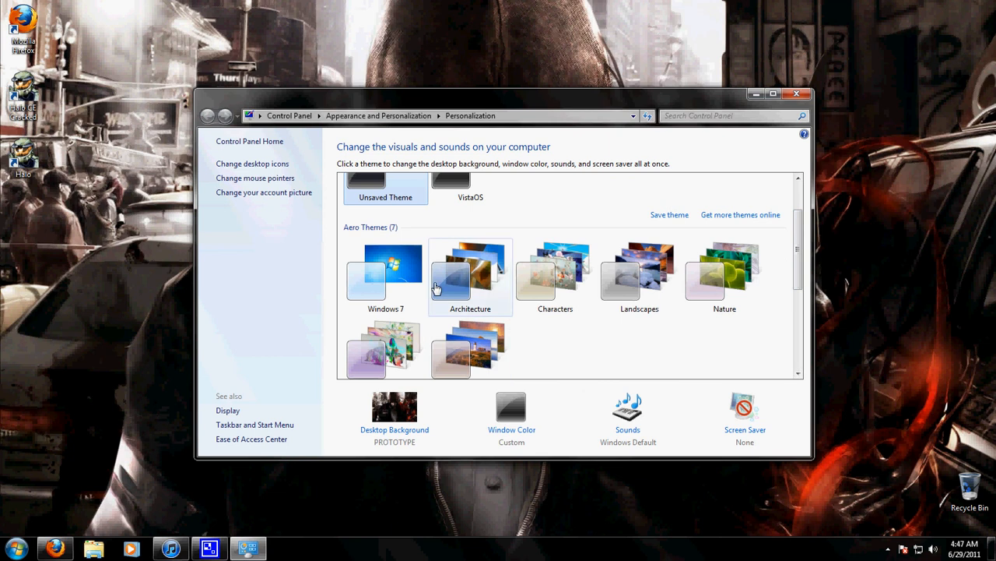
{"action": "scroll", "scroll_direction": "down", "scroll_amount": 3}
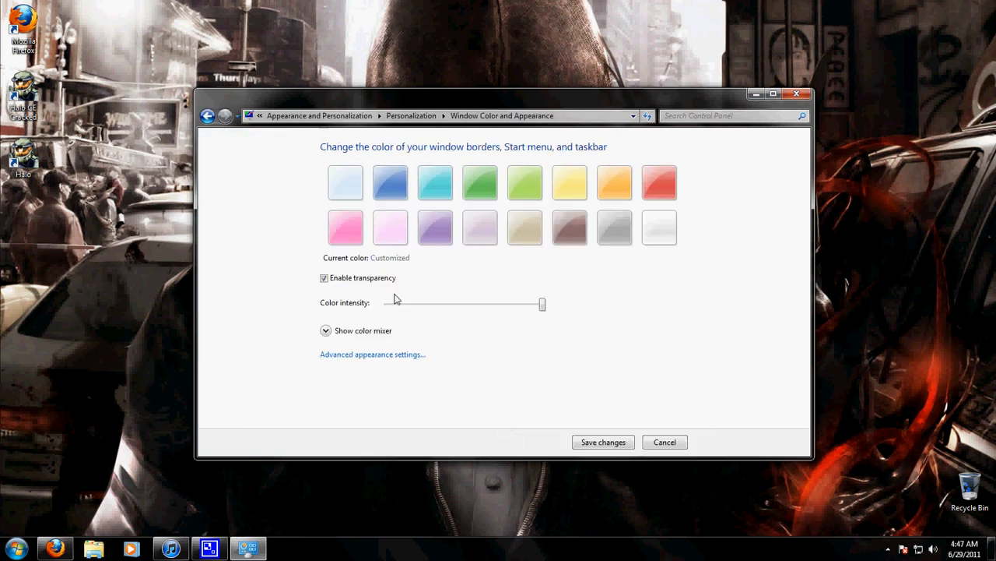
Enter Window Color and Appearance and expand the hue, saturation and brightness mixer
{"action": "left_click", "coordinate": [324, 277]}
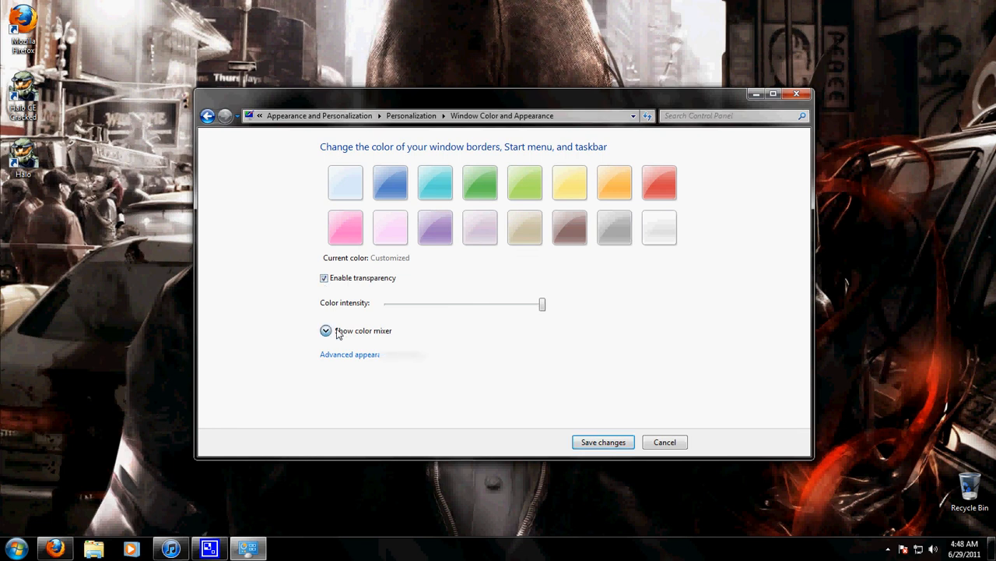
{"action": "left_click", "coordinate": [327, 330]}
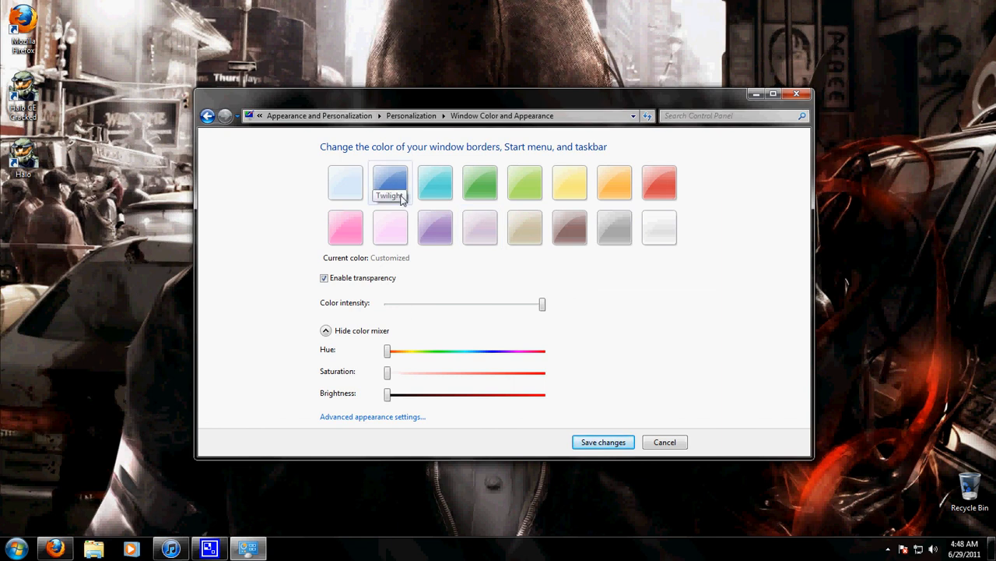
{"action": "mouse_move", "coordinate": [552, 193]}
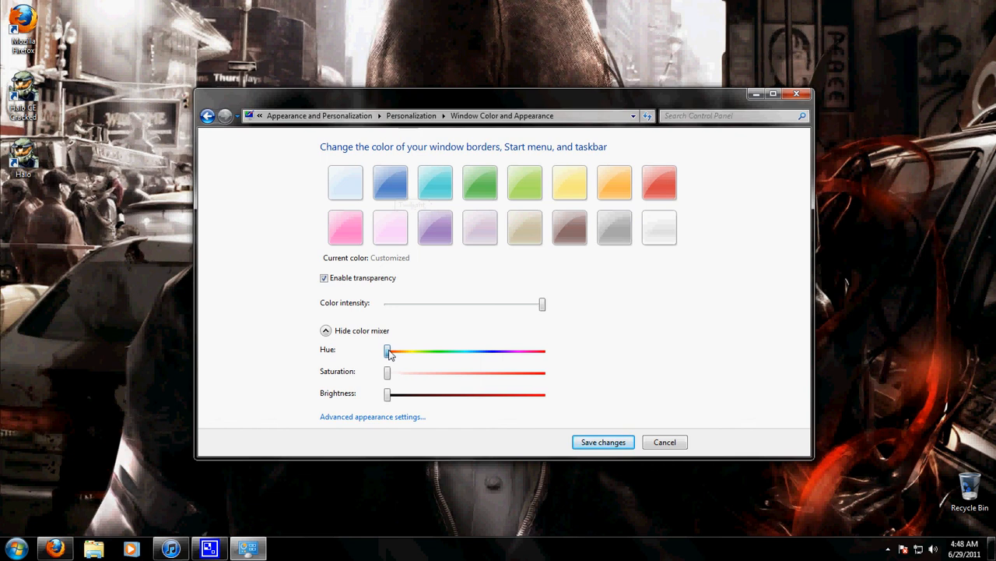
Mix a dark saturated red via the hue and saturation sliders, keeping colour intensity at full
{"action": "left_click_drag", "start_coordinate": [389, 352], "coordinate": [433, 352]}
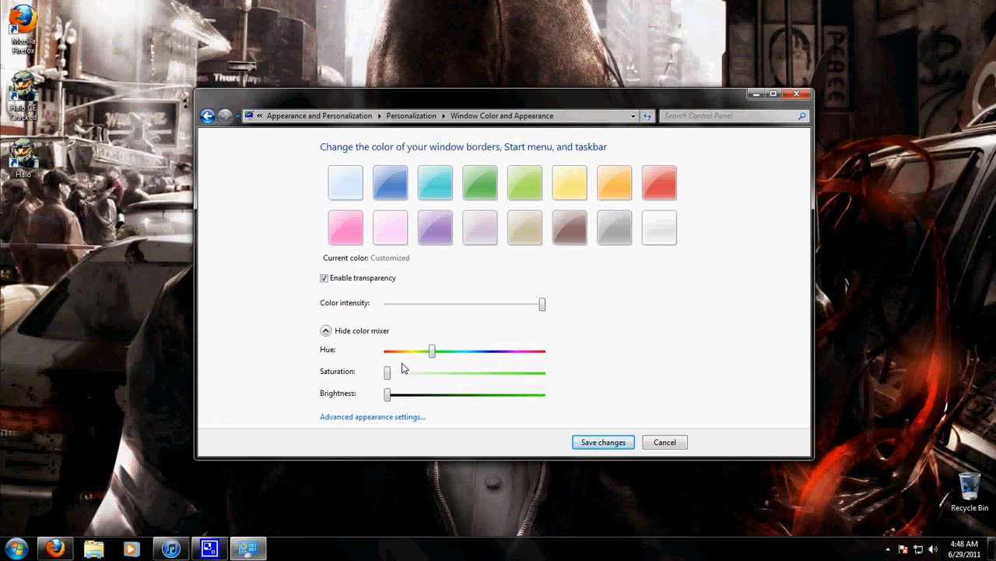
{"action": "left_click_drag", "start_coordinate": [388, 372], "coordinate": [508, 372]}
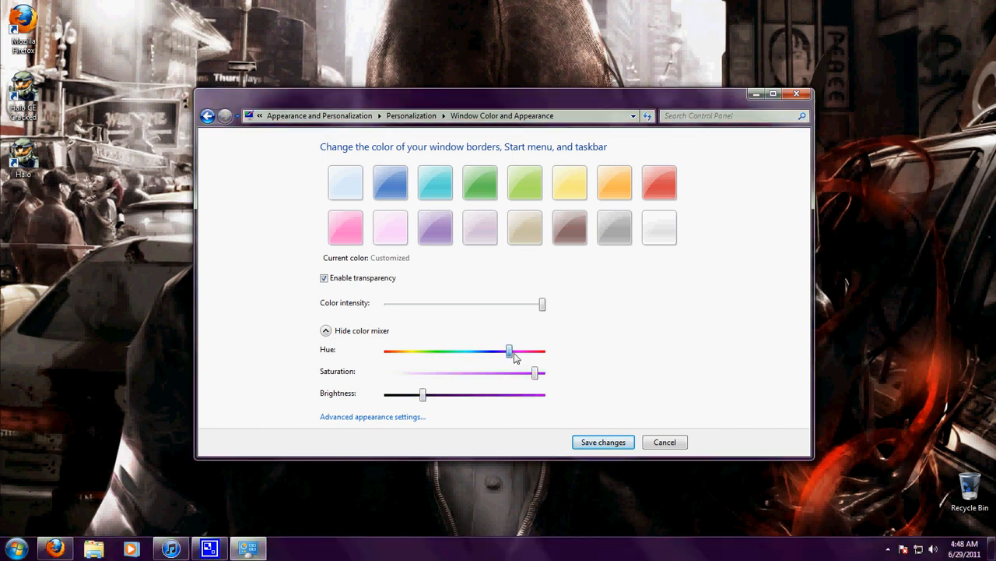
{"action": "left_click_drag", "start_coordinate": [509, 350], "coordinate": [514, 350]}
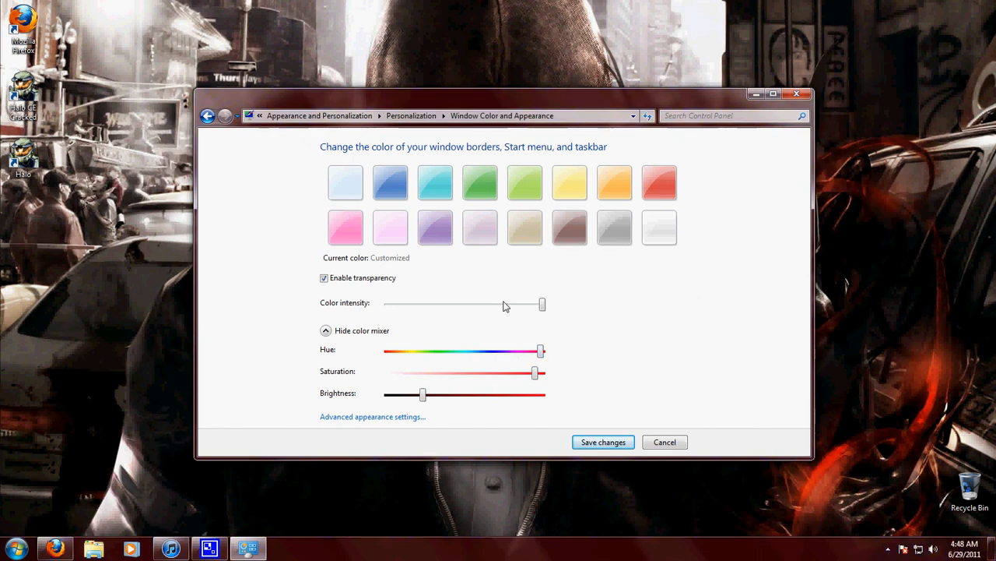
{"action": "left_click_drag", "start_coordinate": [542, 303], "coordinate": [480, 304]}
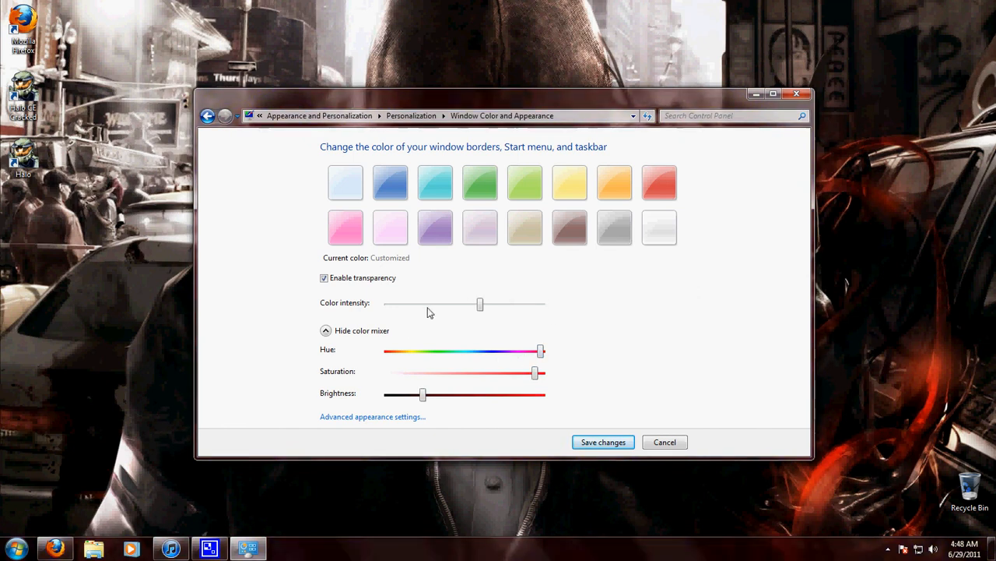
{"action": "left_click_drag", "start_coordinate": [480, 304], "coordinate": [511, 304]}
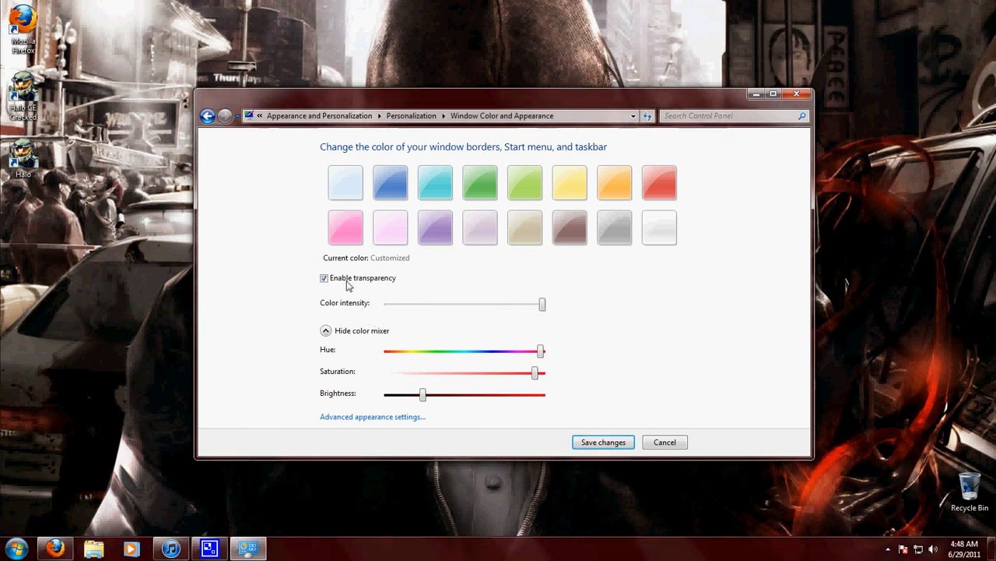
Turn off Enable transparency and save the new window colour
{"action": "left_click", "coordinate": [324, 277]}
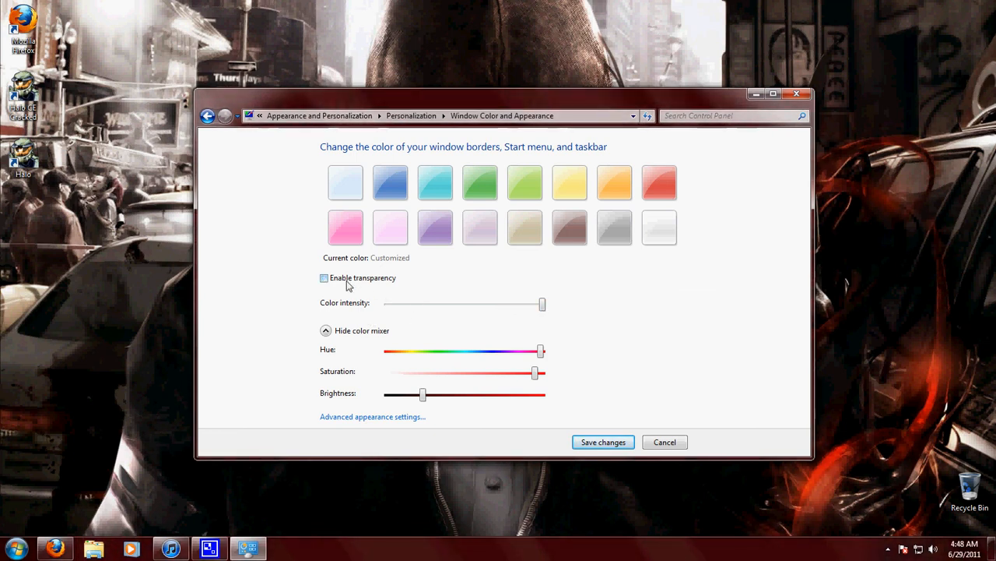
{"action": "left_click", "coordinate": [324, 277]}
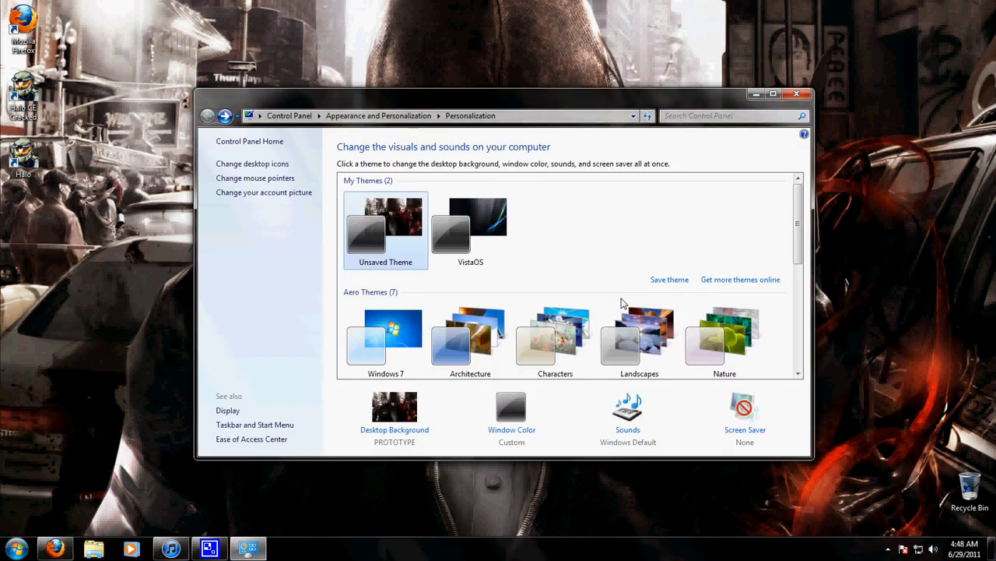
{"action": "mouse_move", "coordinate": [523, 281]}
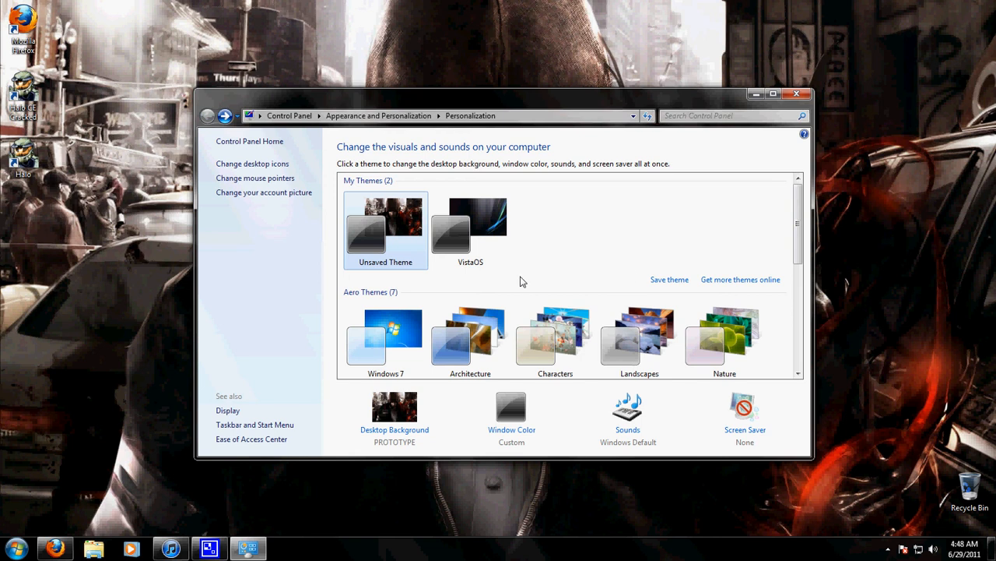
{"action": "mouse_move", "coordinate": [520, 288]}
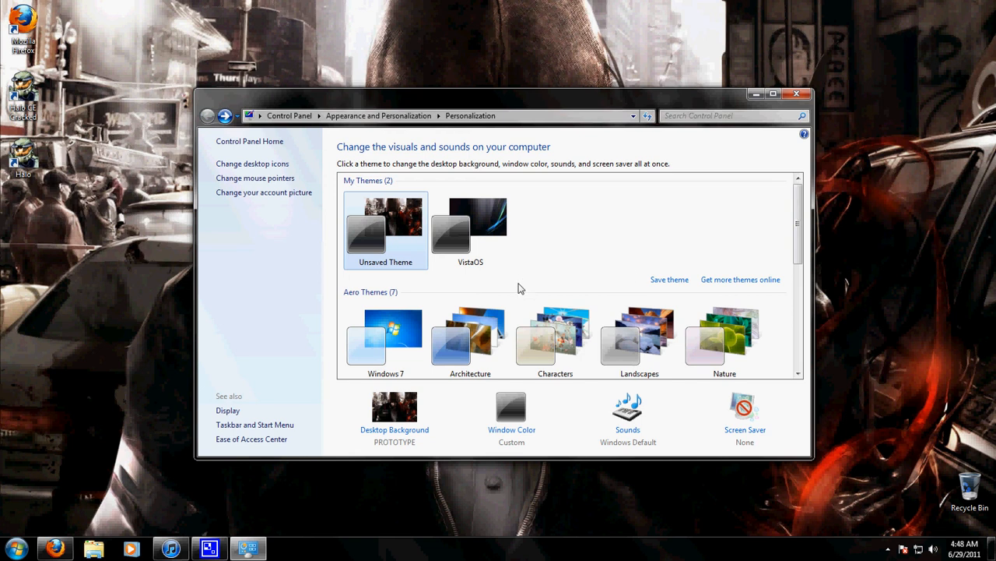
{"action": "mouse_move", "coordinate": [519, 288]}
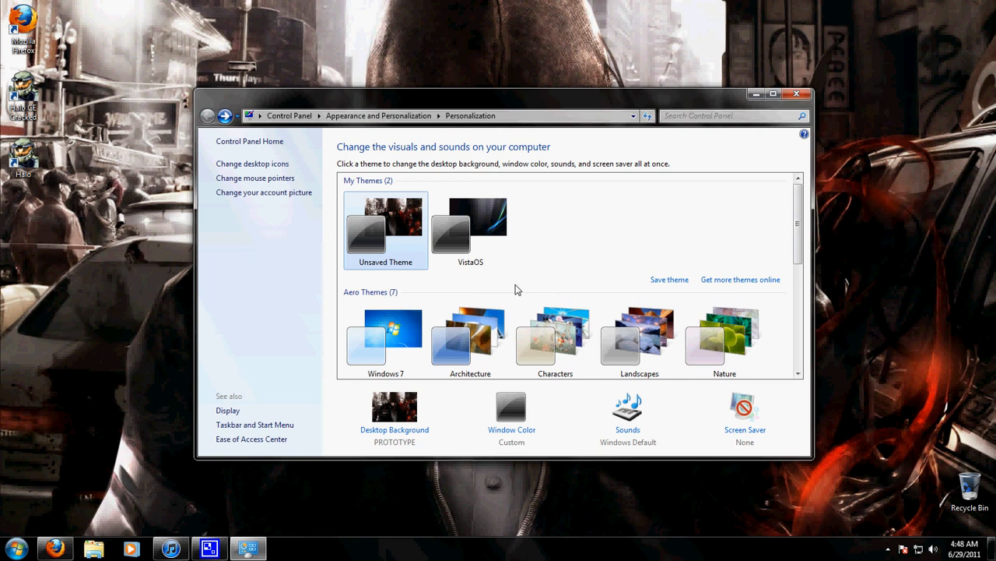
{"action": "mouse_move", "coordinate": [604, 277]}
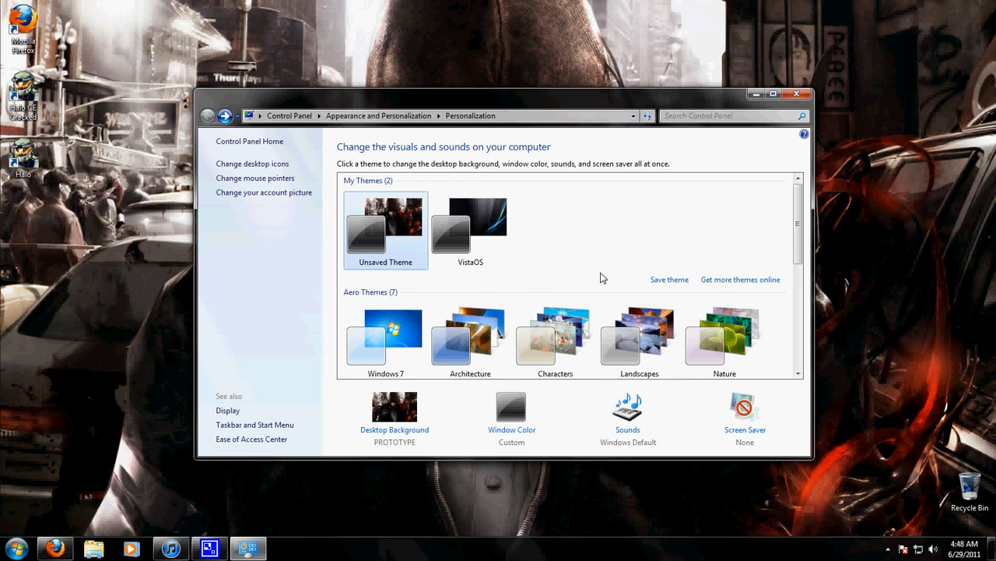